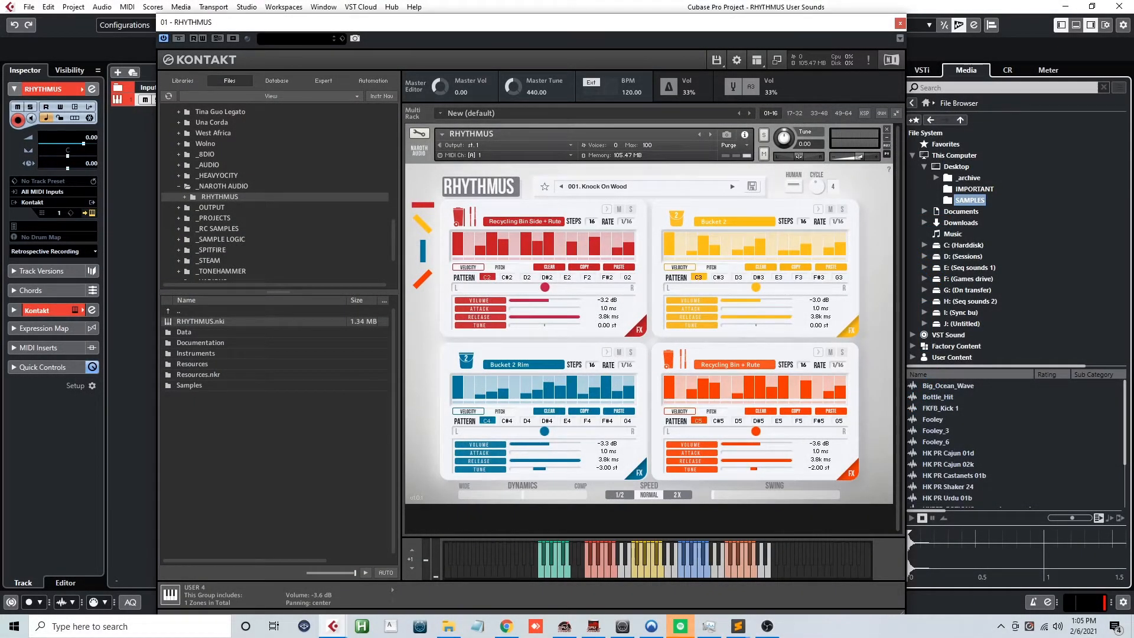
{"action": "mouse_move", "coordinate": [535, 226]}
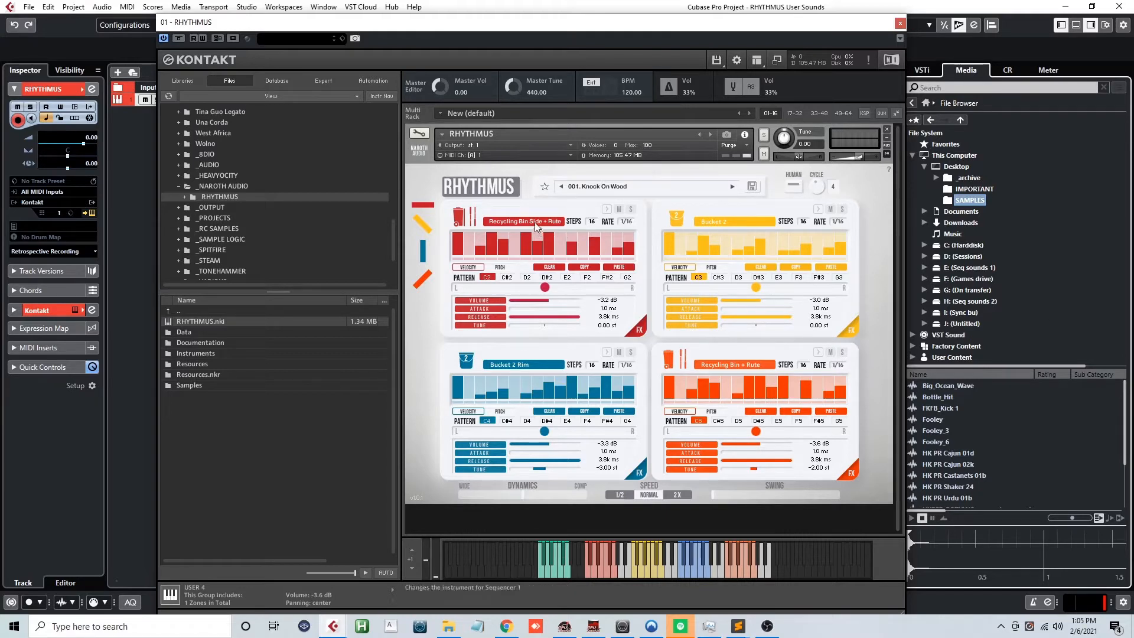
- Open the red sequencer's instrument category menu and scroll to User Samples
{"action": "left_click", "coordinate": [523, 221]}
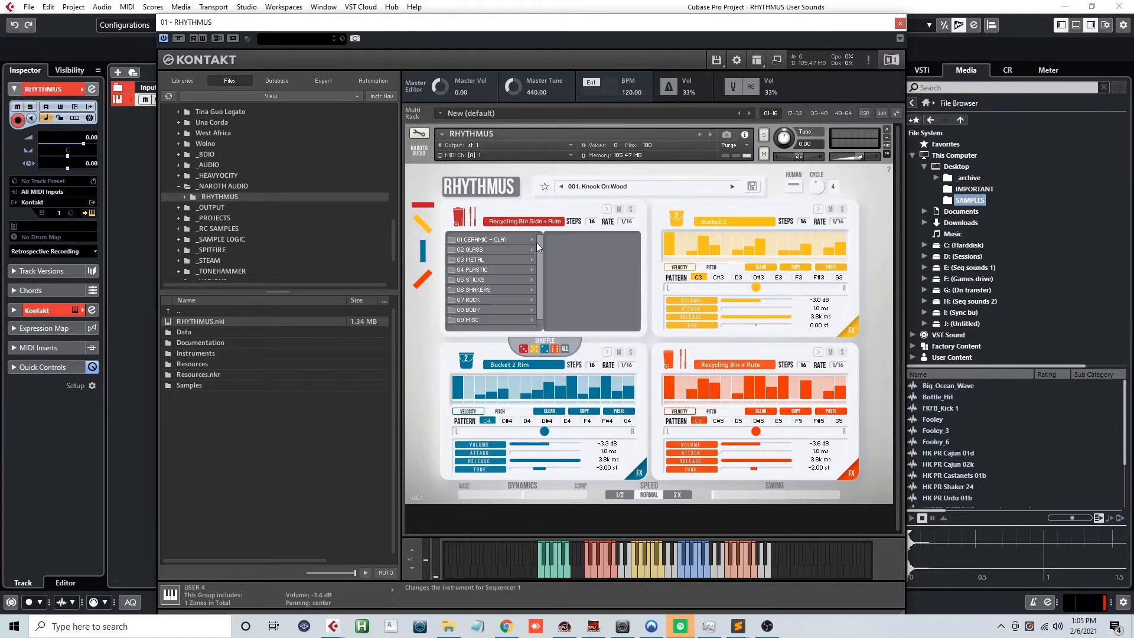
{"action": "scroll", "scroll_direction": "down", "scroll_amount": 3}
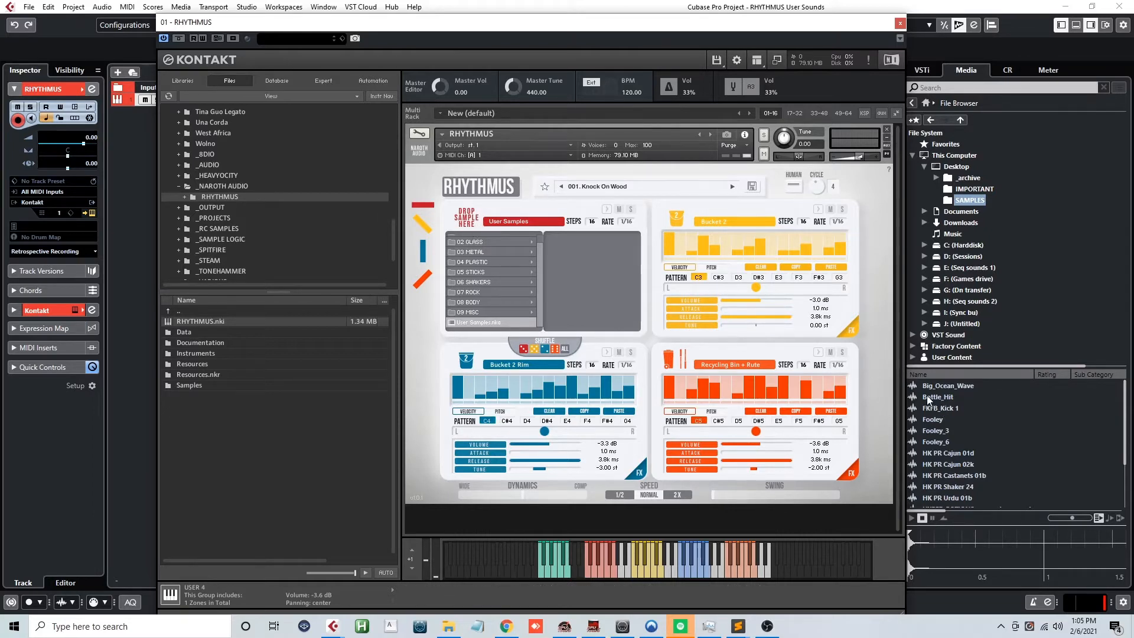
- Close the category list and shorten the red lane's kick attack to about 4.7 ms
{"action": "left_click", "coordinate": [940, 406]}
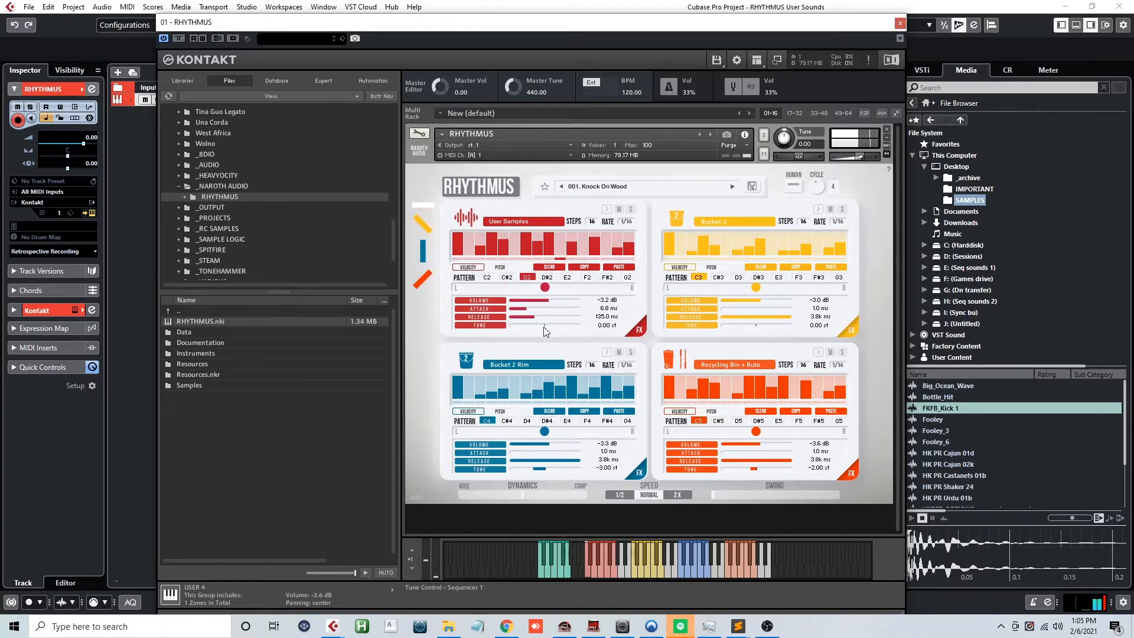
{"action": "left_click_drag", "start_coordinate": [561, 316], "coordinate": [527, 316]}
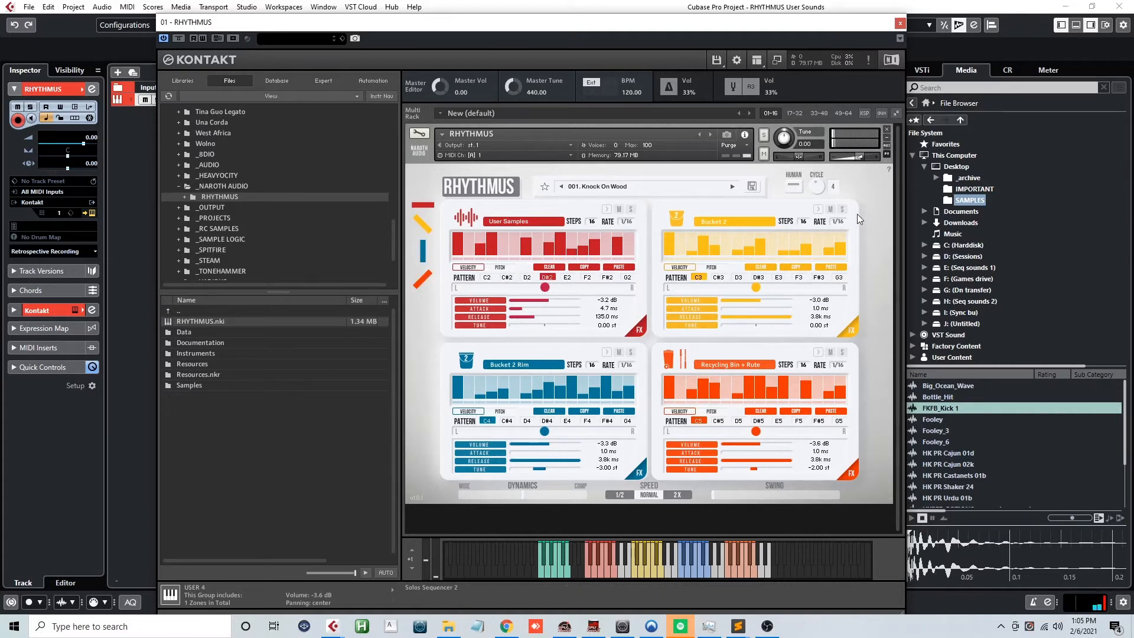
- Solo the yellow sequencer to hear it on its own
{"action": "left_click", "coordinate": [954, 431]}
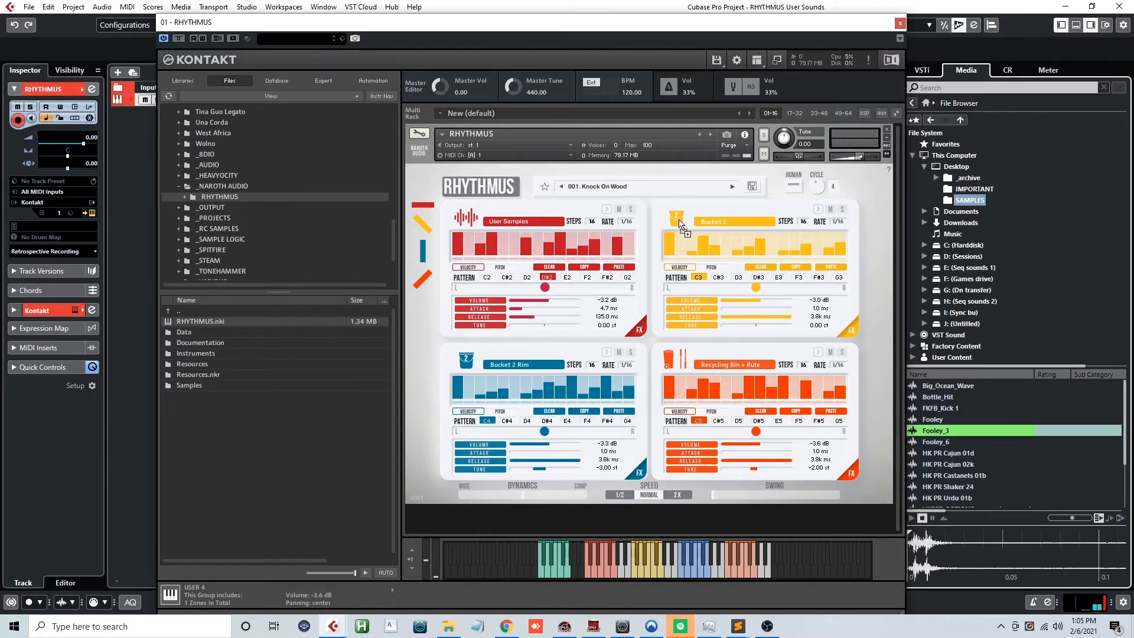
{"action": "mouse_move", "coordinate": [676, 218]}
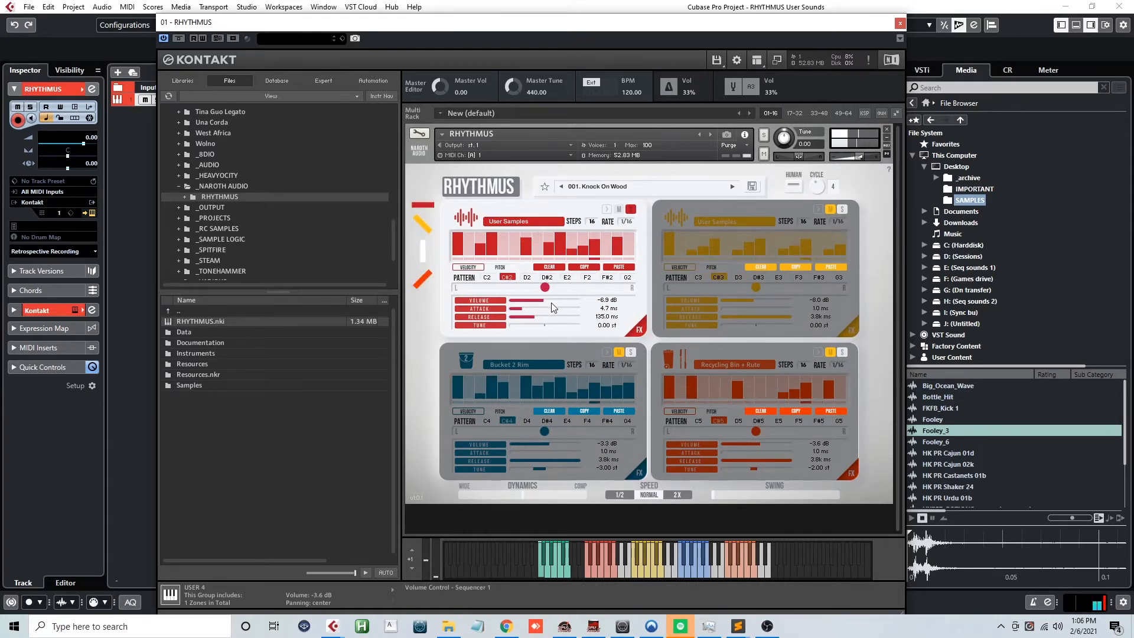
- Reshape the red lane's attack and release, then solo the blue sequencer
{"action": "left_click_drag", "start_coordinate": [538, 316], "coordinate": [557, 316]}
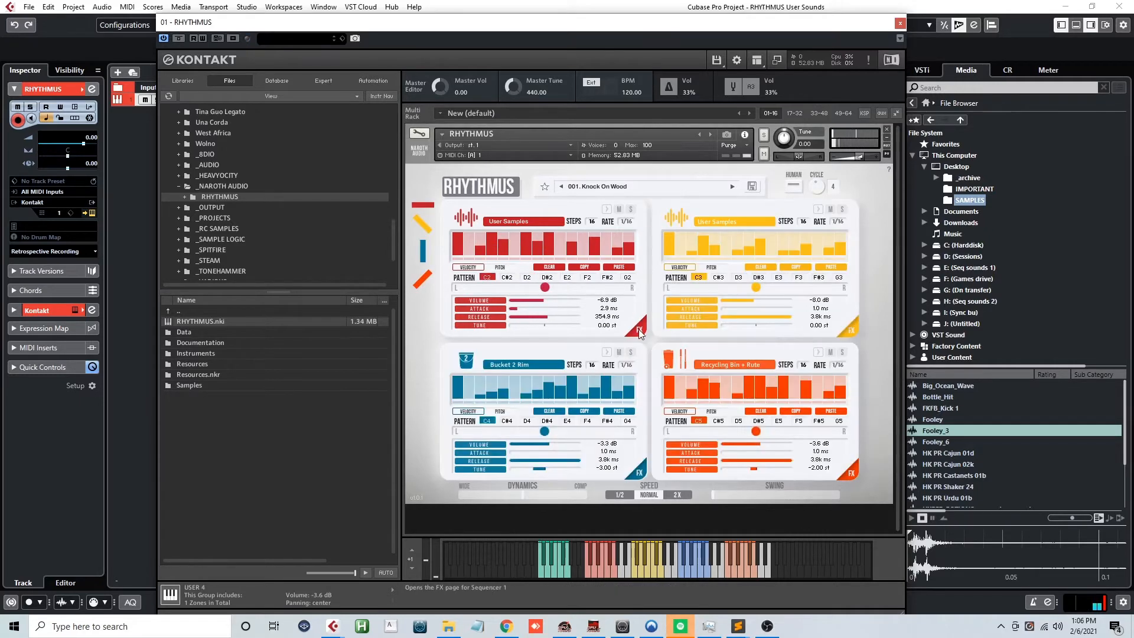
{"action": "left_click", "coordinate": [631, 352]}
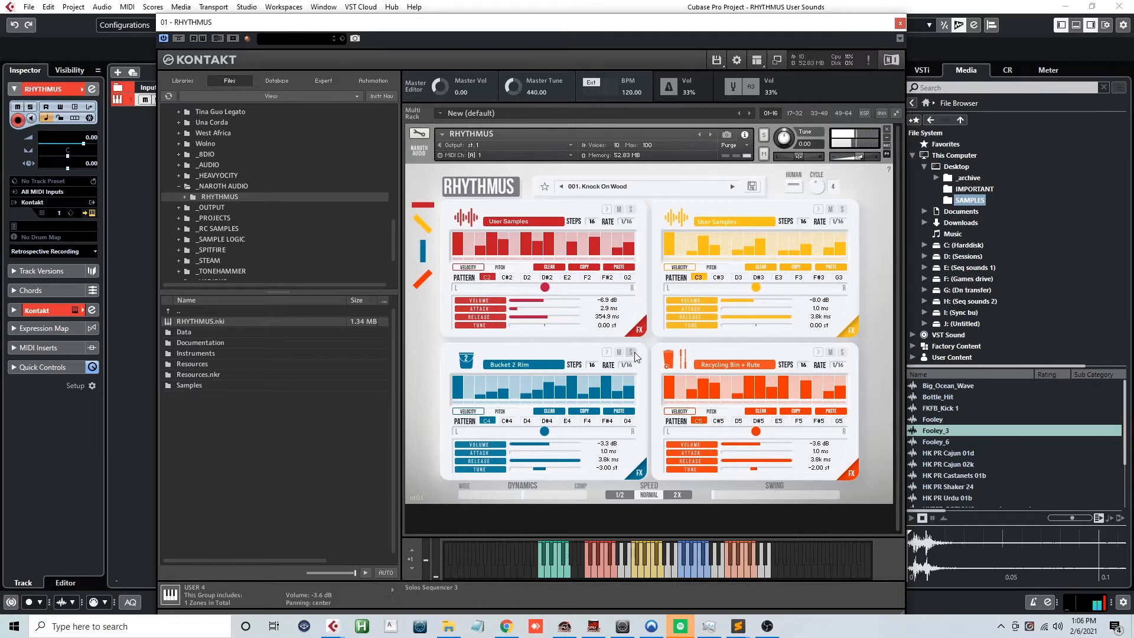
{"action": "left_click", "coordinate": [949, 453]}
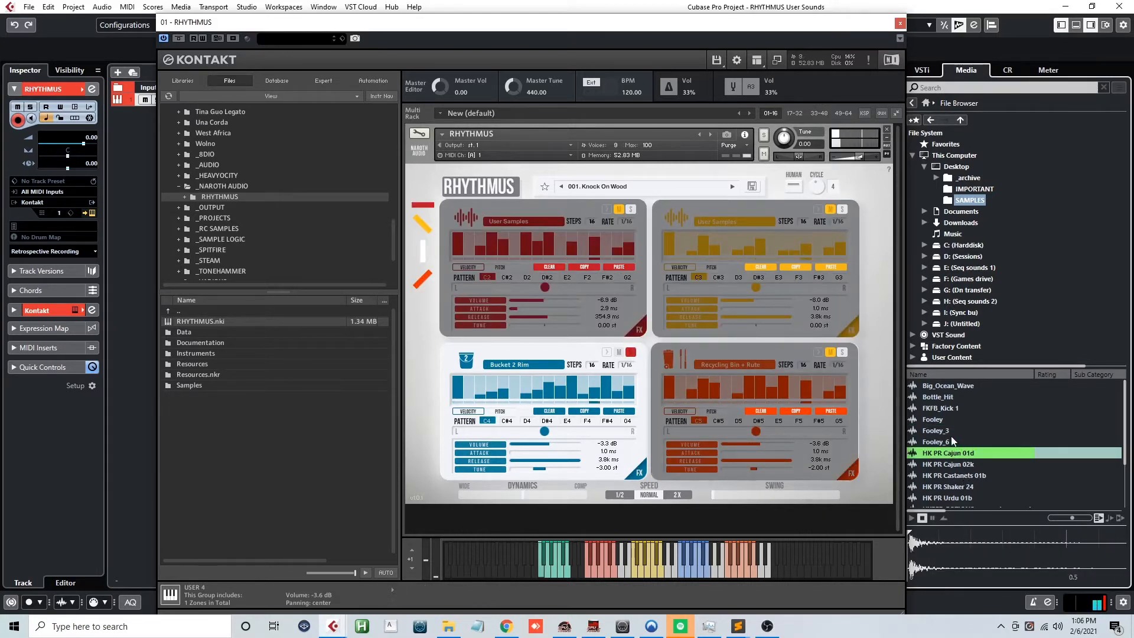
- Audition FKFB_Kick 1, KRANE_KungFu_Triangle, MM_crushed_hat and another Media browser sample
{"action": "left_click", "coordinate": [969, 408]}
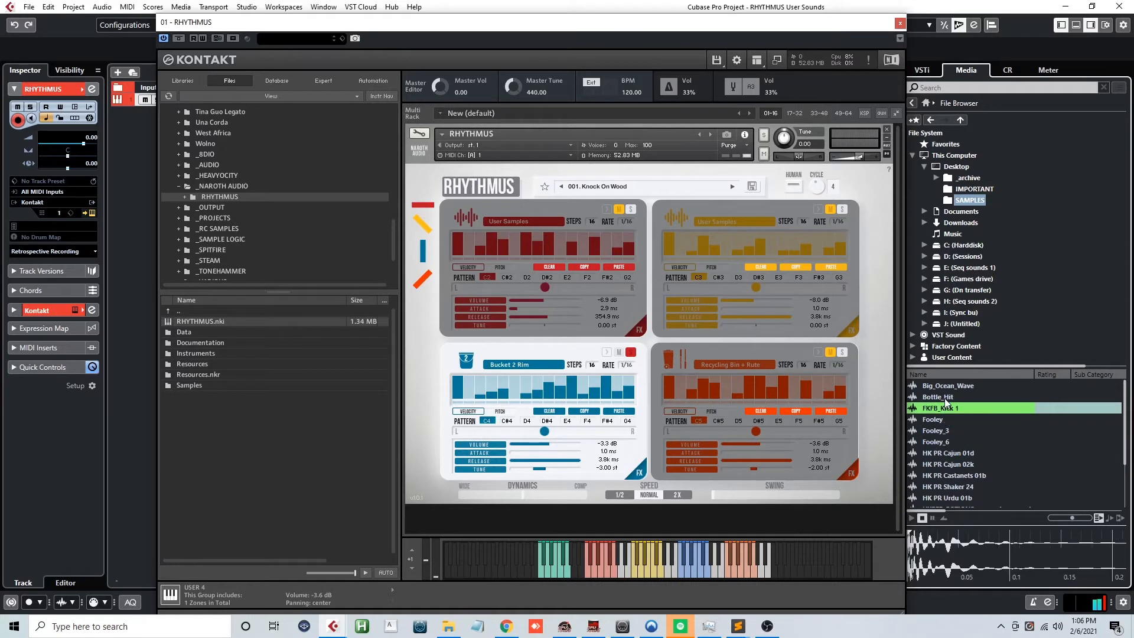
{"action": "left_click", "coordinate": [948, 486]}
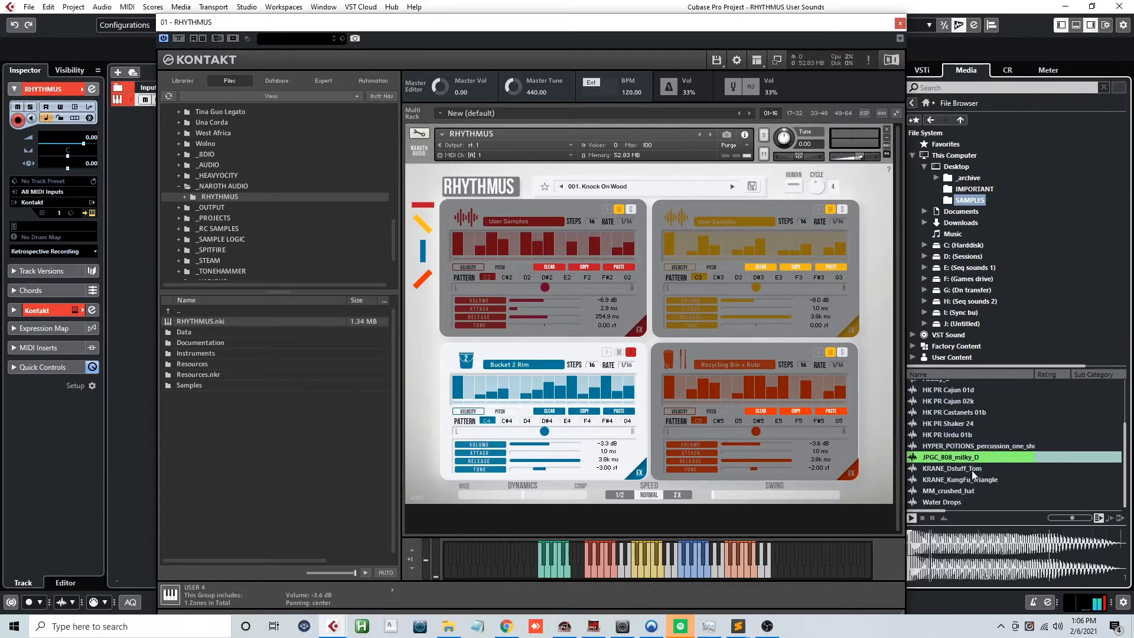
{"action": "left_click", "coordinate": [962, 479]}
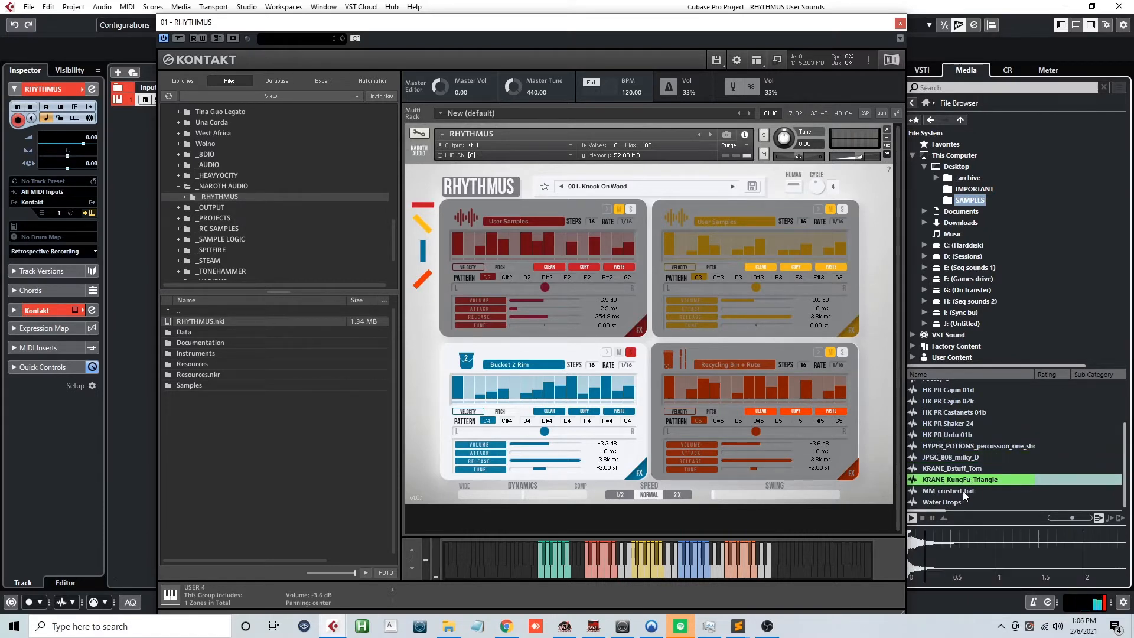
{"action": "left_click", "coordinate": [962, 490]}
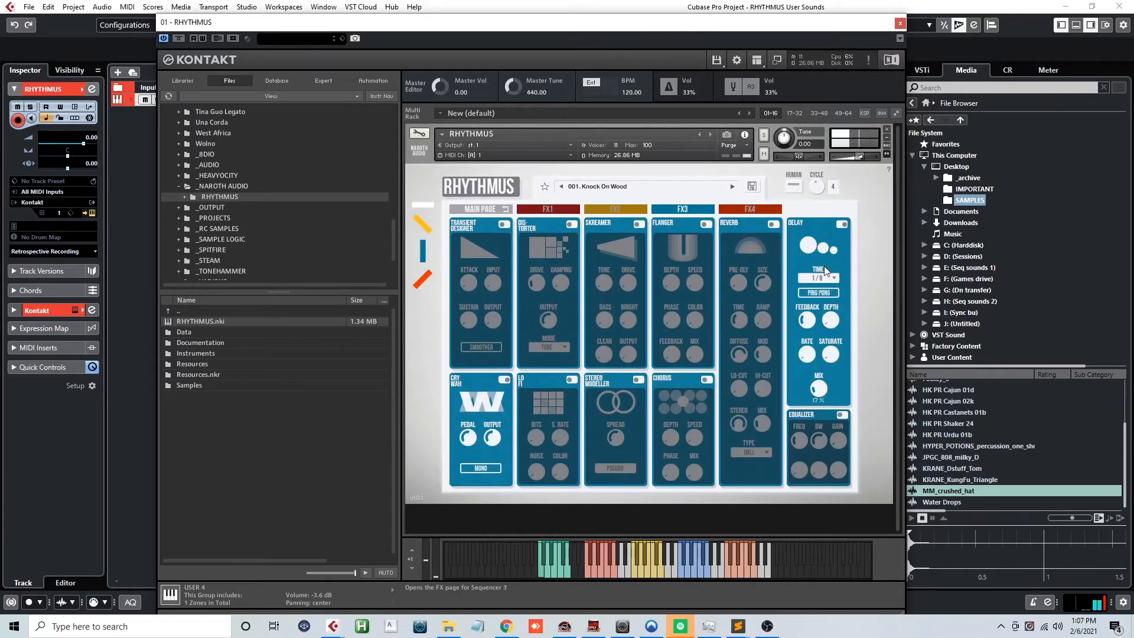
- Set the delay time to dotted eighths and adjust the Cry Wah pedal and output
{"action": "left_click", "coordinate": [817, 276]}
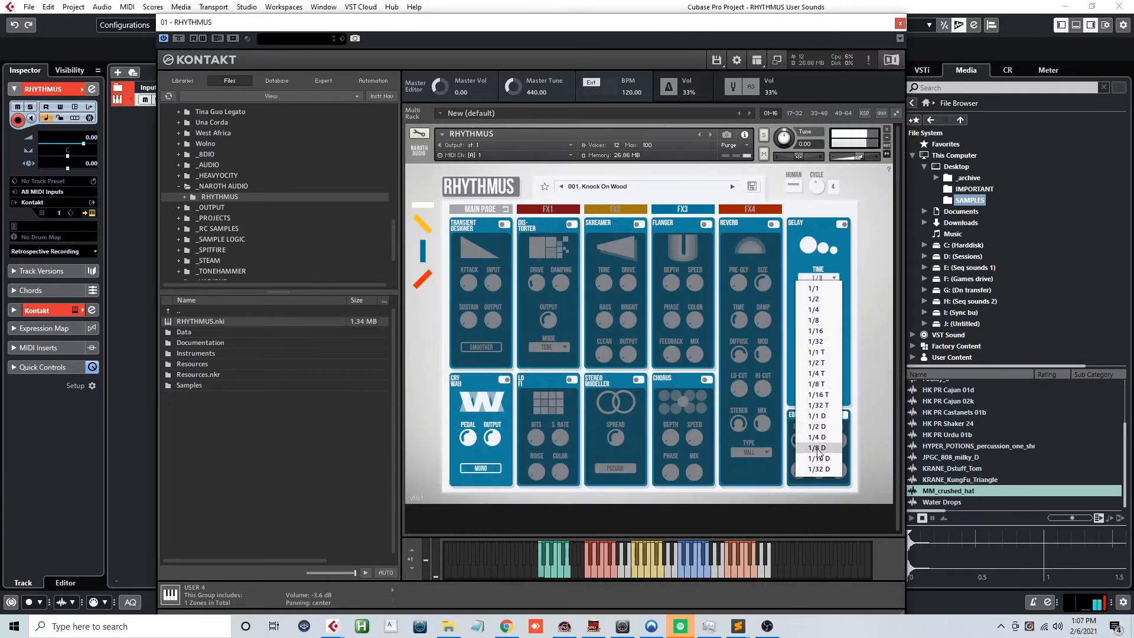
{"action": "left_click", "coordinate": [815, 446]}
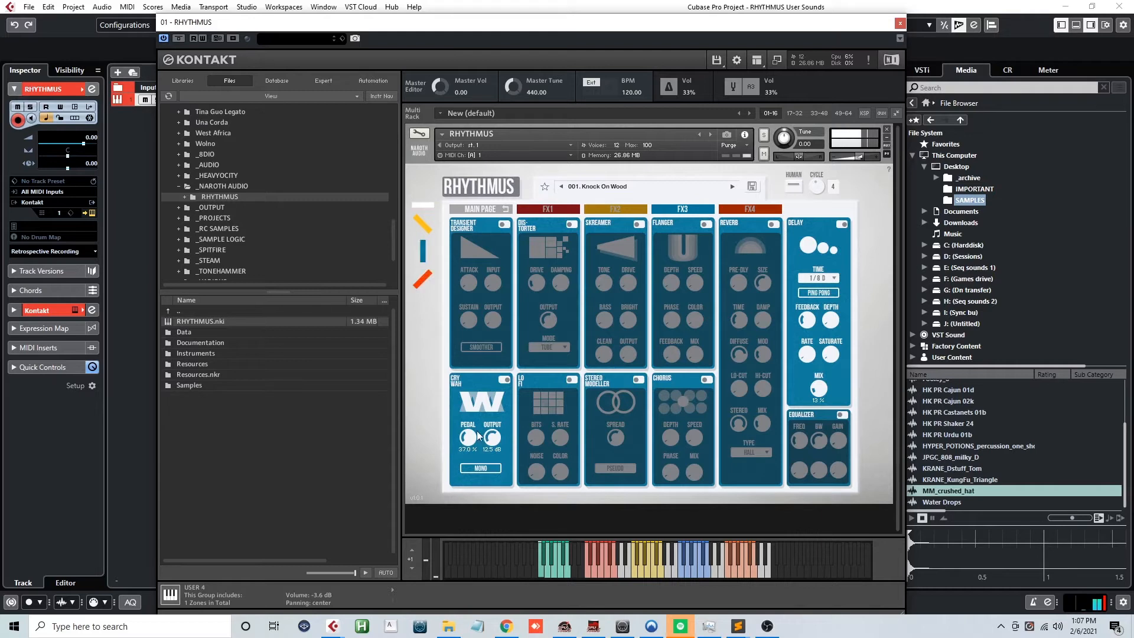
{"action": "left_click_drag", "start_coordinate": [468, 438], "coordinate": [468, 434]}
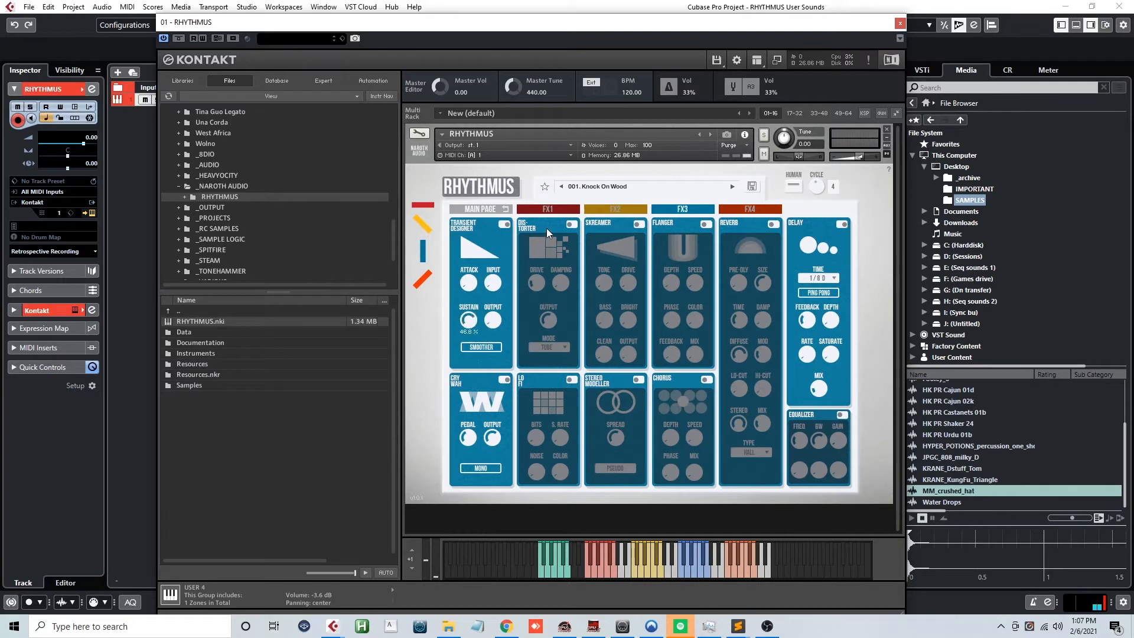
- Shape the Transient Designer: attack near 43.5%, sustain below zero, output adjusted
{"action": "left_click_drag", "start_coordinate": [492, 284], "coordinate": [493, 274]}
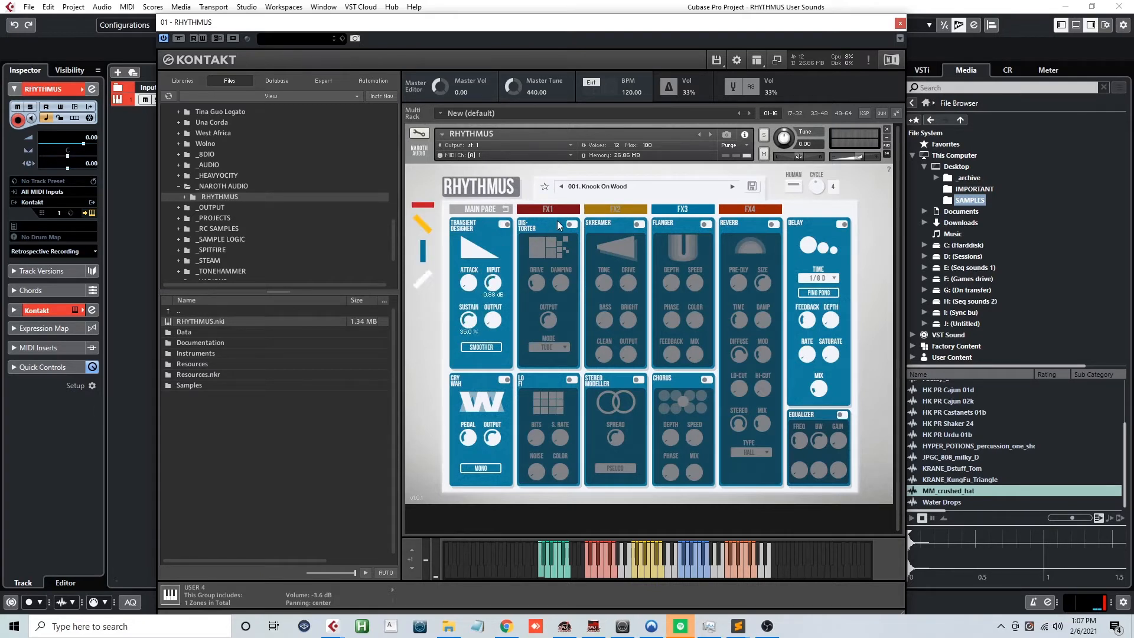
{"action": "left_click_drag", "start_coordinate": [468, 282], "coordinate": [468, 303]}
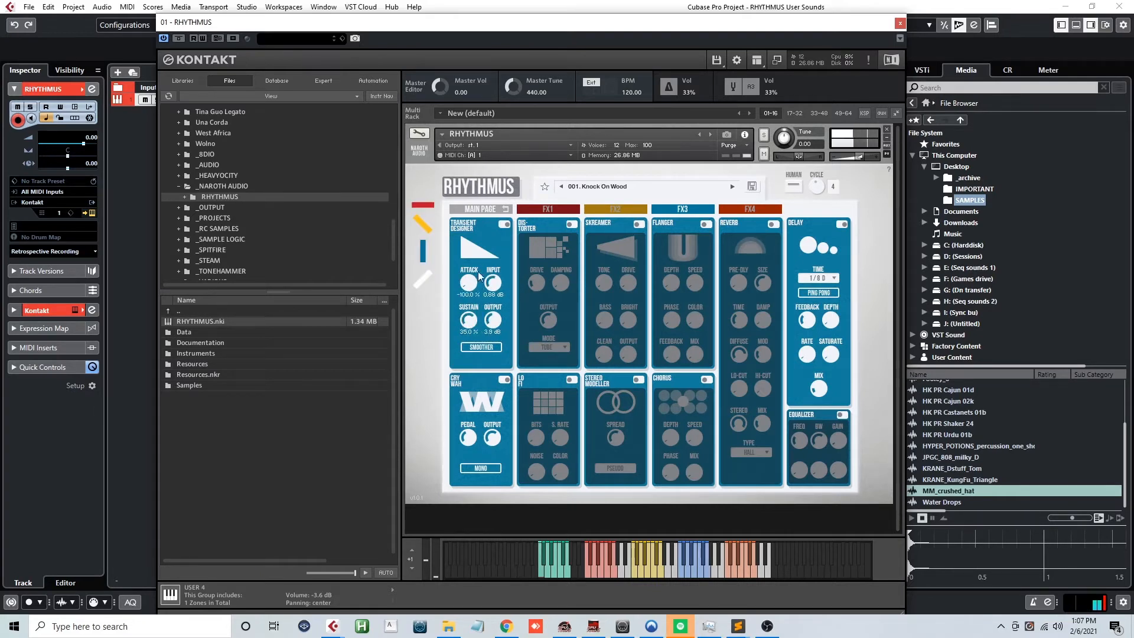
{"action": "left_click_drag", "start_coordinate": [468, 282], "coordinate": [468, 304]}
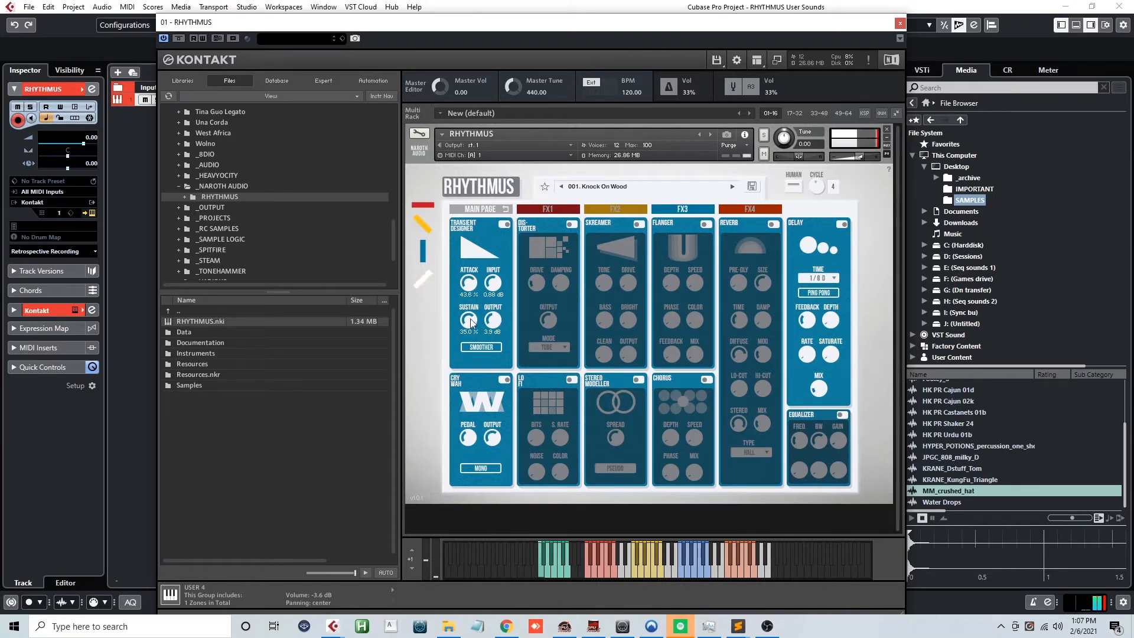
{"action": "left_click_drag", "start_coordinate": [467, 319], "coordinate": [468, 347]}
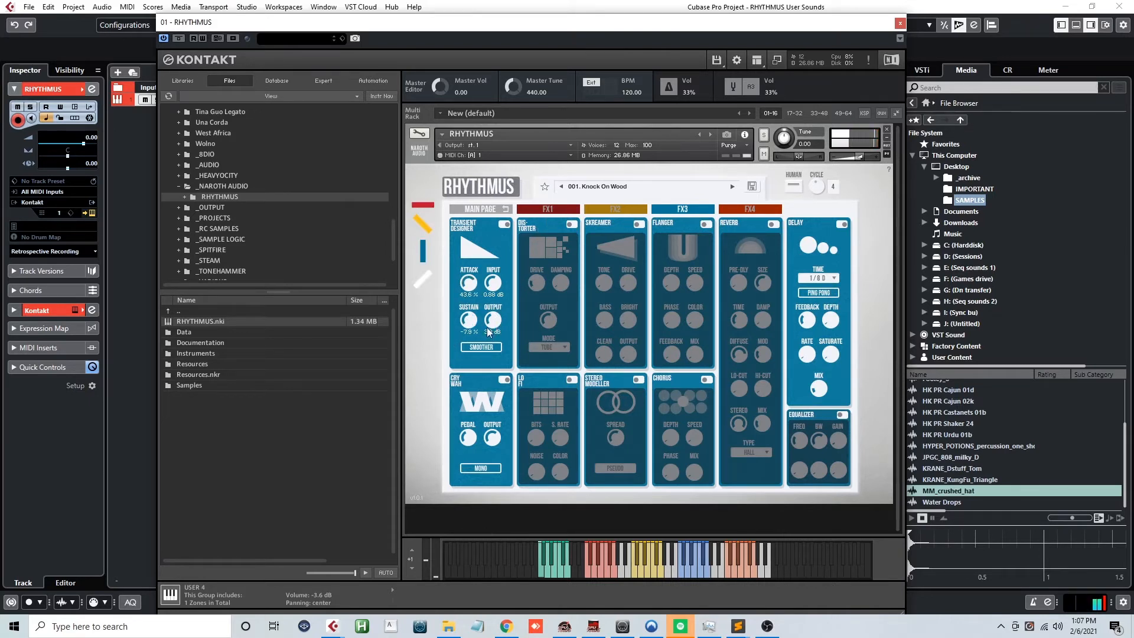
{"action": "left_click_drag", "start_coordinate": [491, 322], "coordinate": [492, 315]}
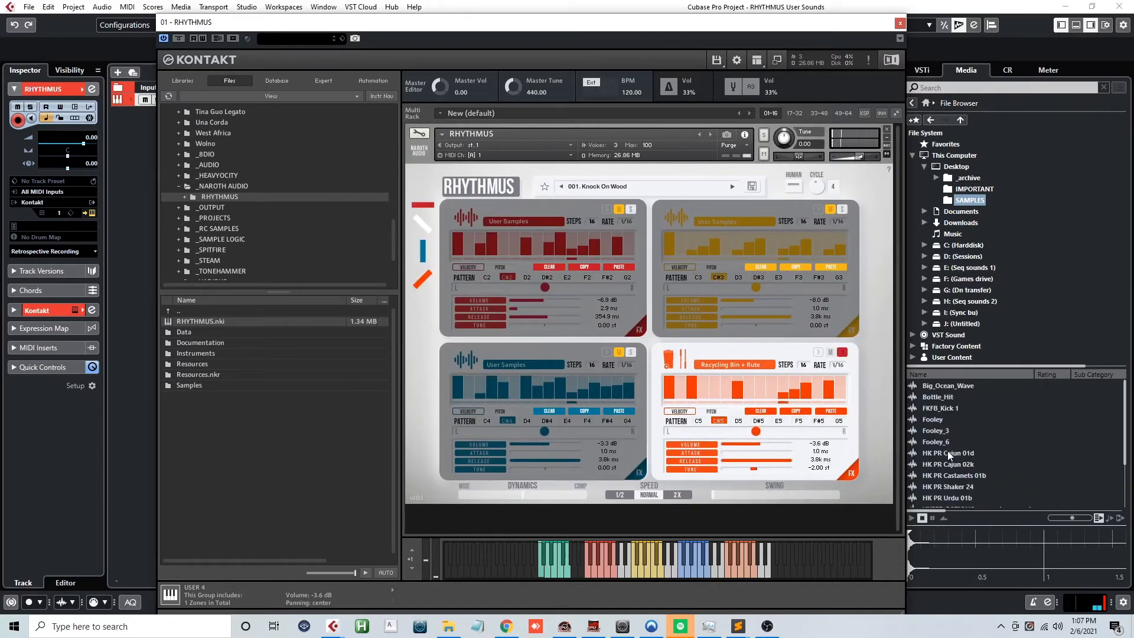
- Audition two Media browser samples for the orange sequencer
{"action": "left_click", "coordinate": [947, 464]}
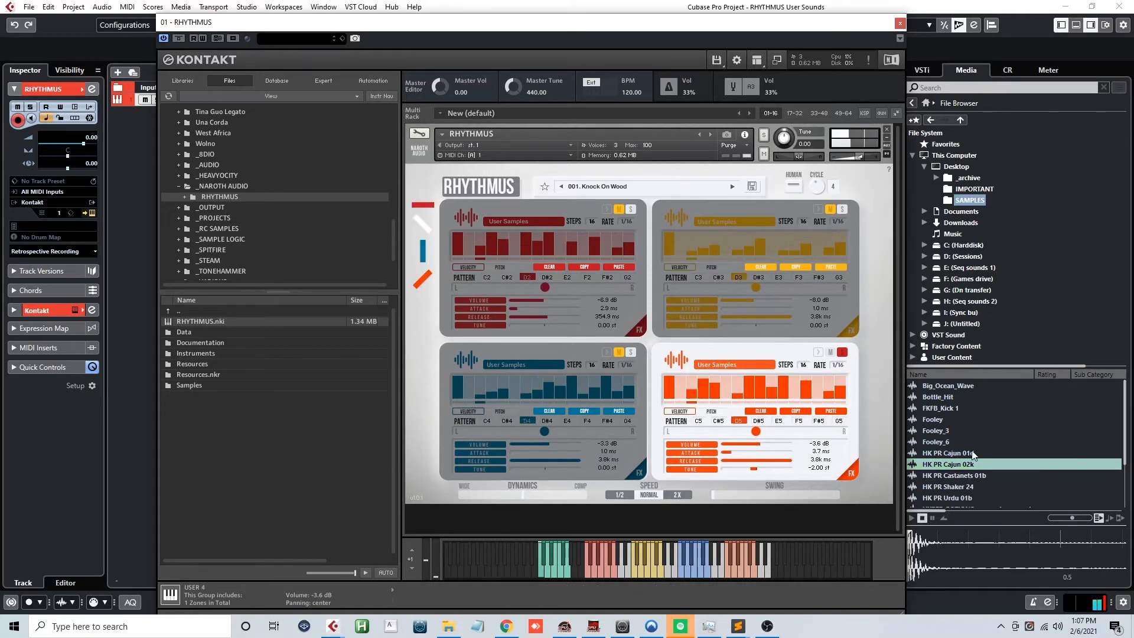
{"action": "left_click", "coordinate": [962, 487]}
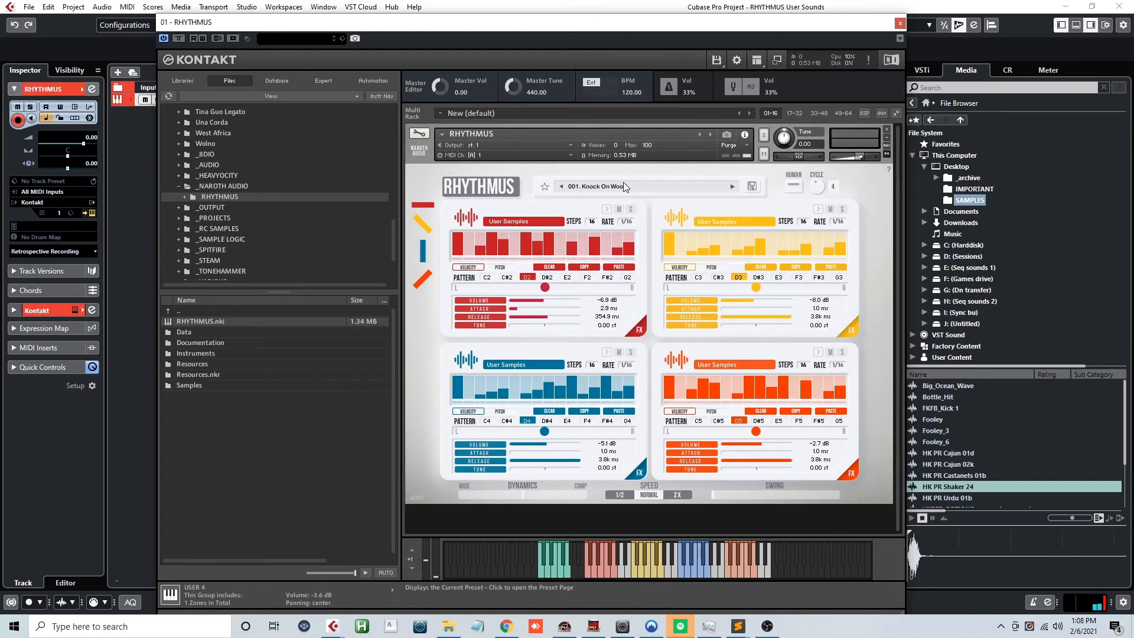
- Browse the user presets, trying the first one before loading User Sample 3
{"action": "left_click", "coordinate": [614, 187]}
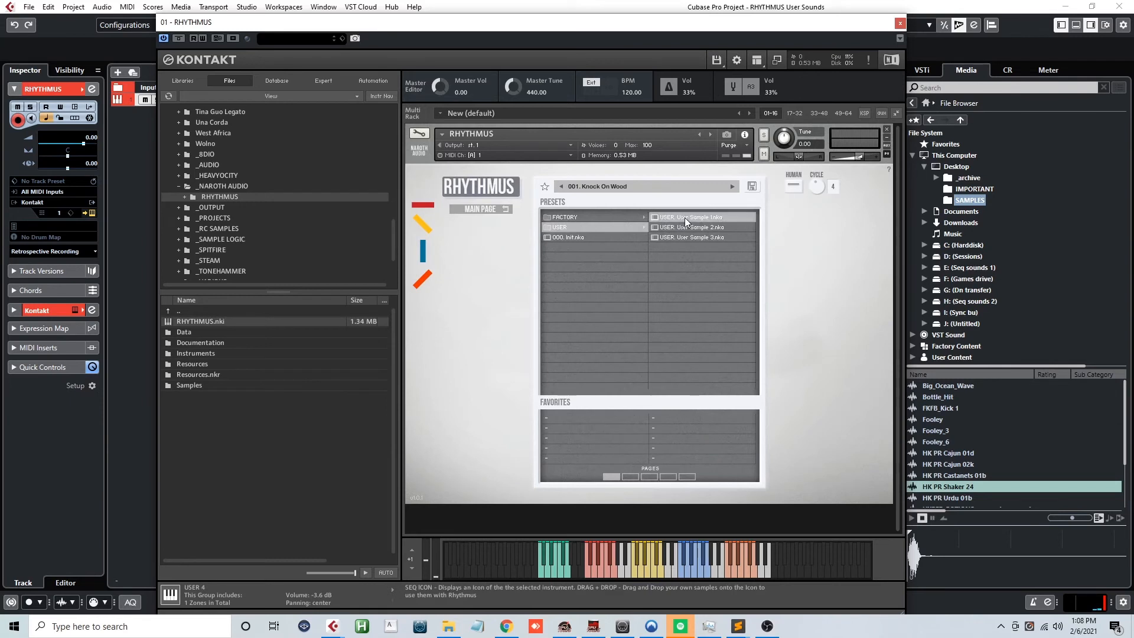
{"action": "left_click", "coordinate": [690, 216]}
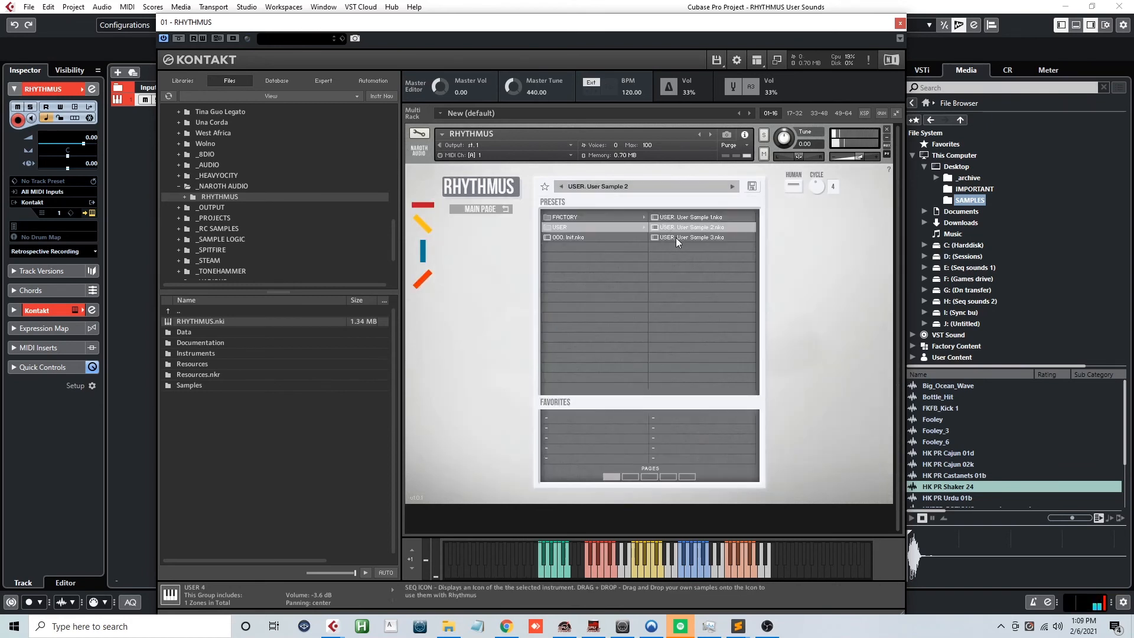
{"action": "left_click", "coordinate": [697, 238]}
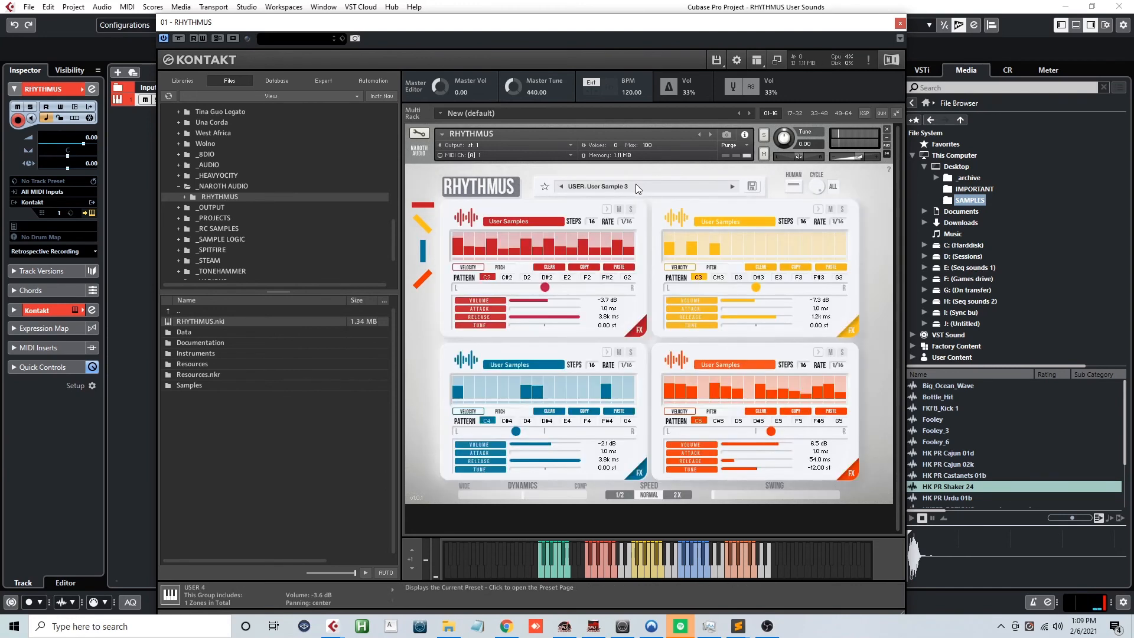